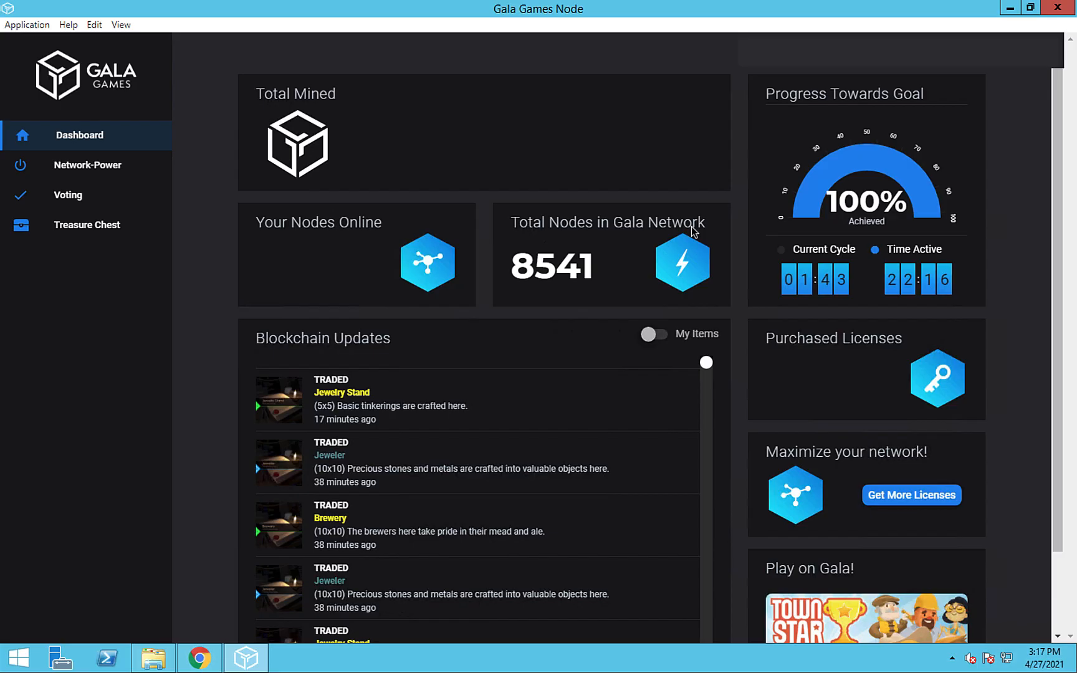
mouse_move(34, 34)
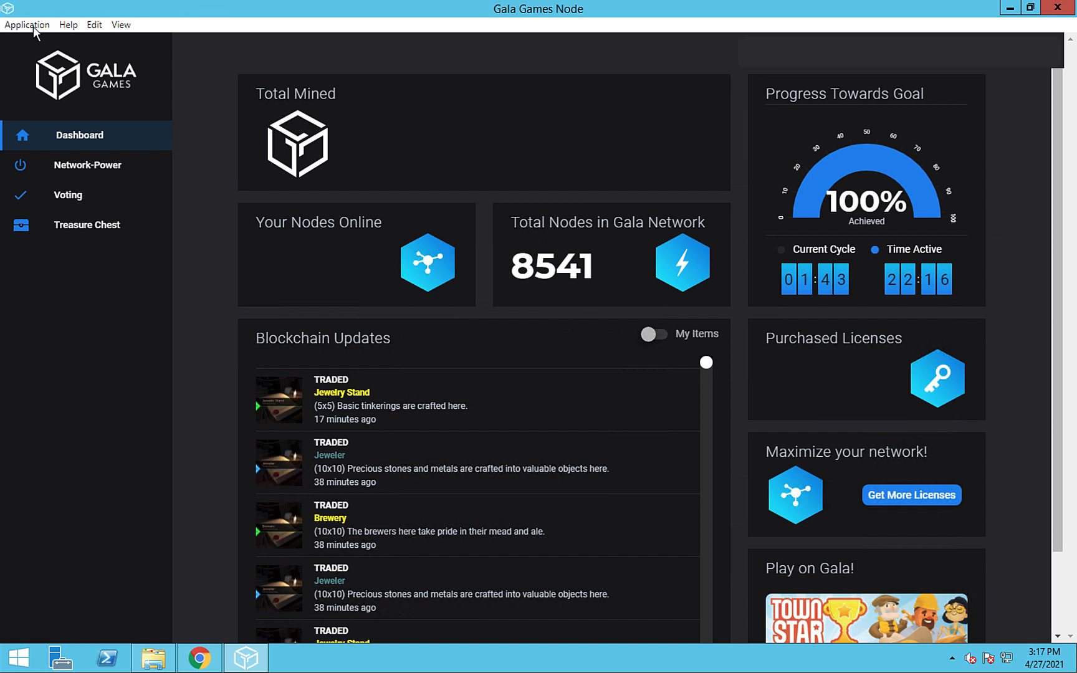
- Check Gala Games Node for updates again and start downloading the new node version
left_click(26, 25)
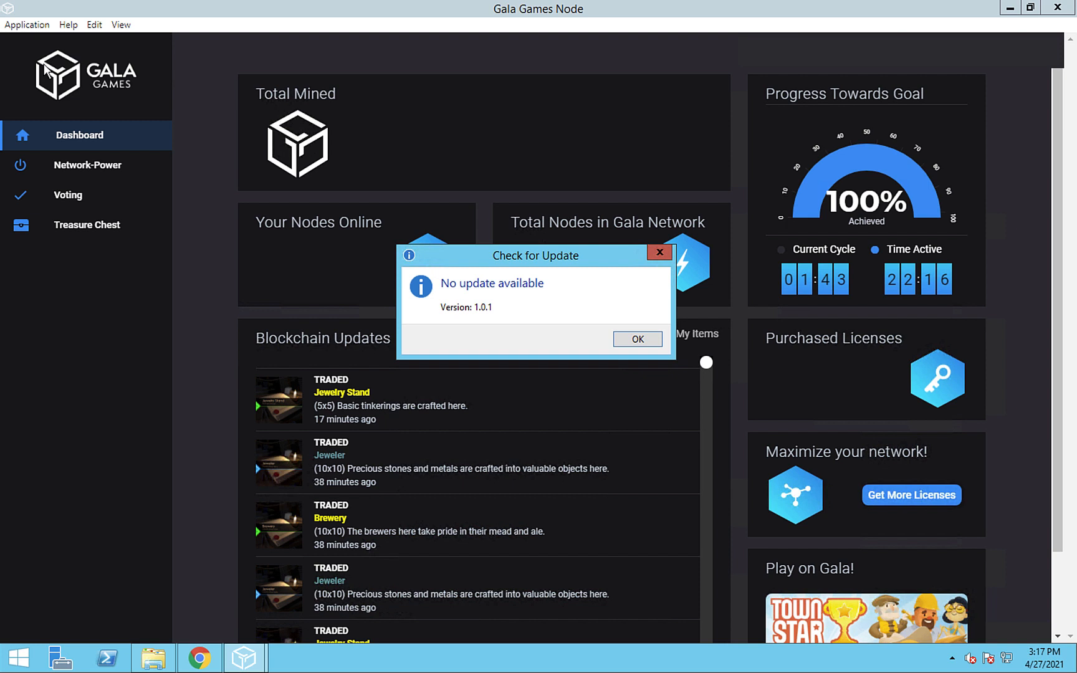
left_click(26, 25)
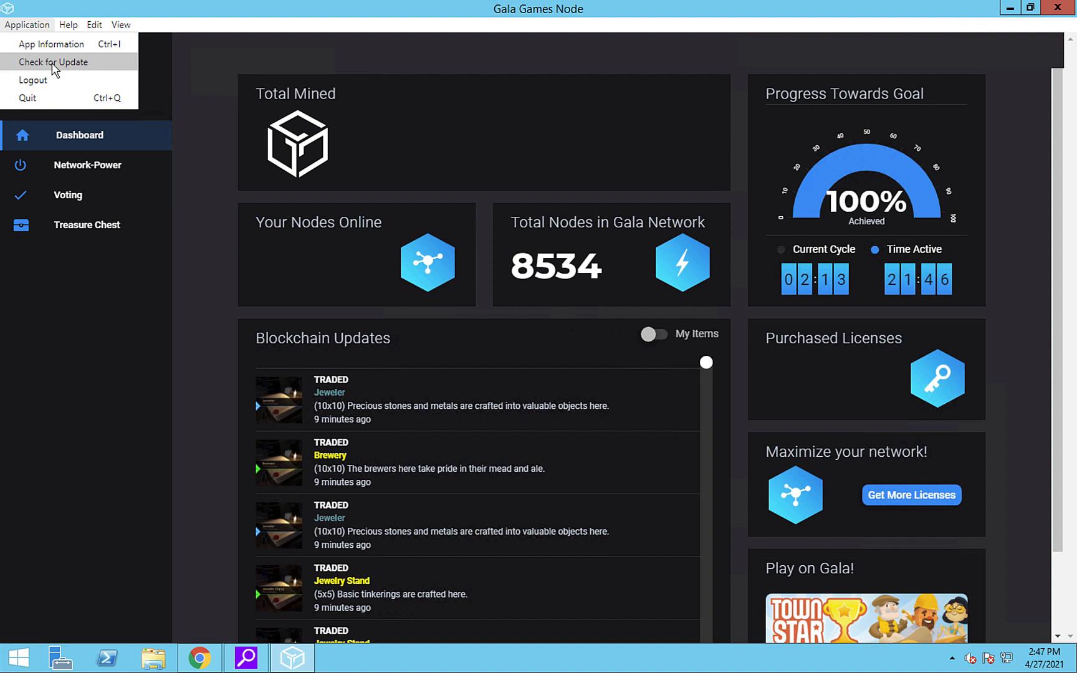
left_click(52, 62)
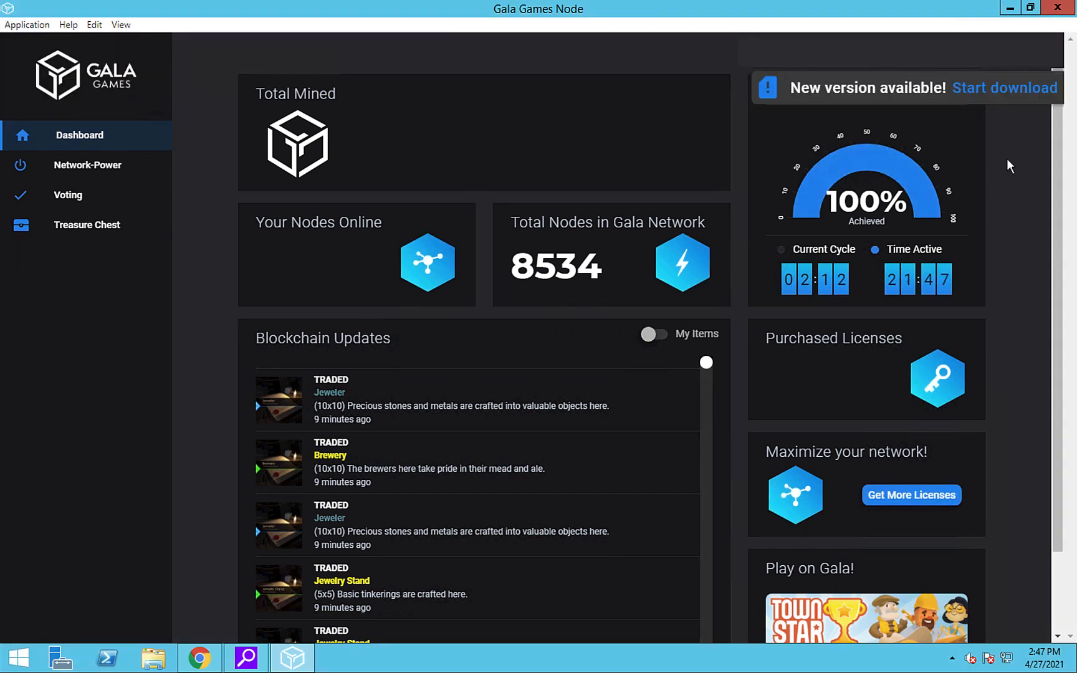
mouse_move(1017, 96)
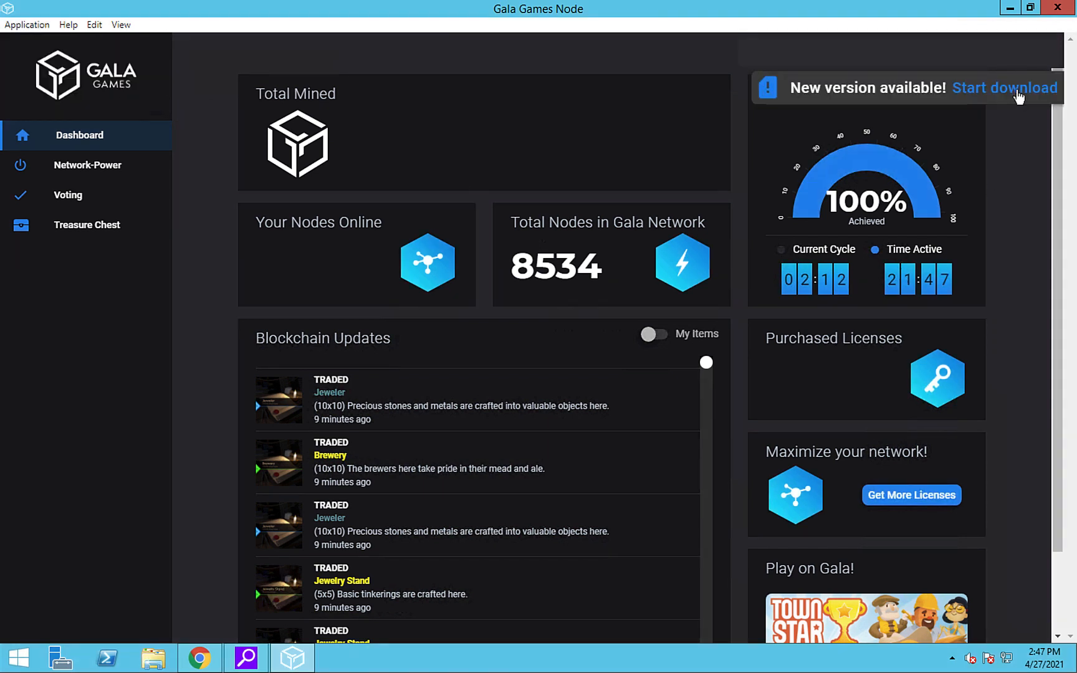
left_click(1004, 88)
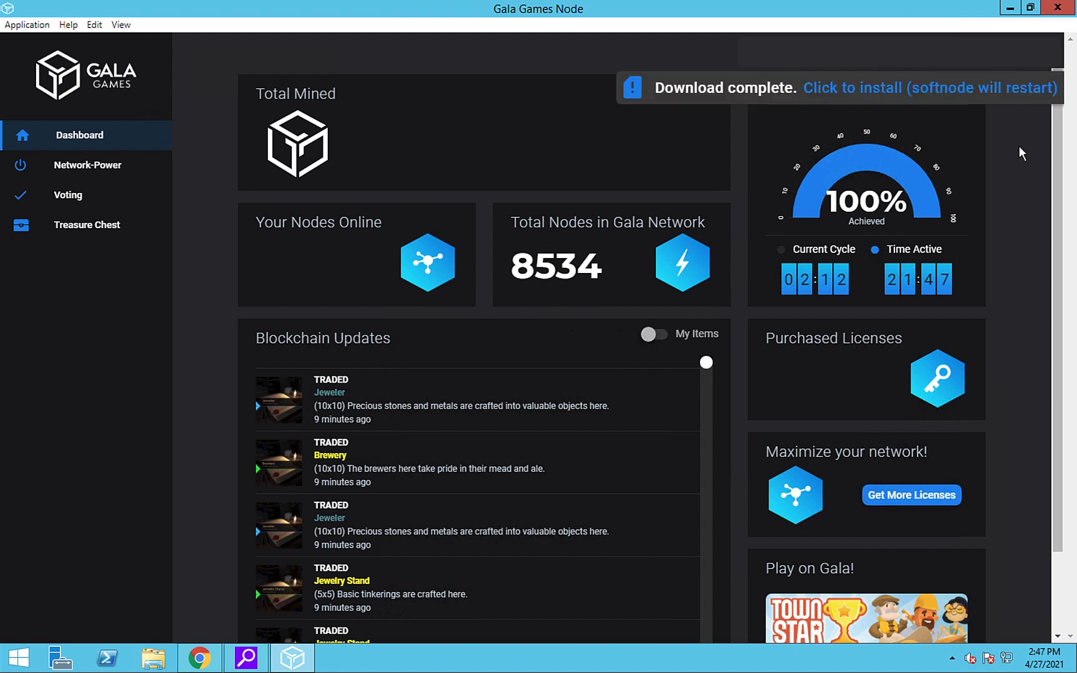
mouse_move(996, 95)
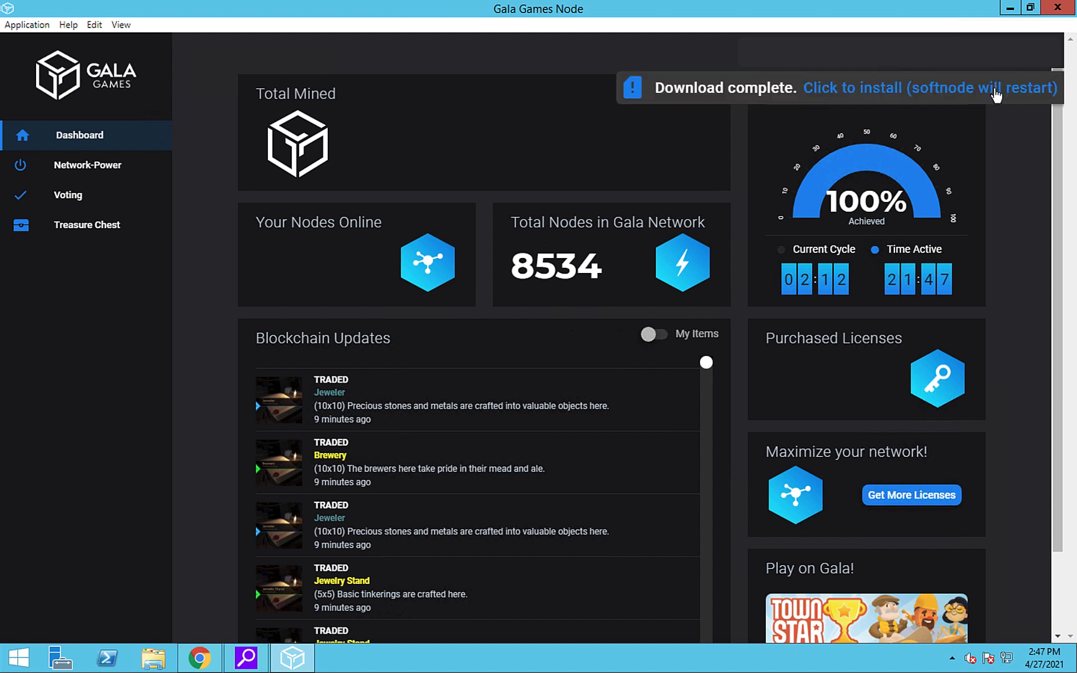
- Install the update with a softnode restart and watch Content Delivery until Node Status is Online
left_click(927, 88)
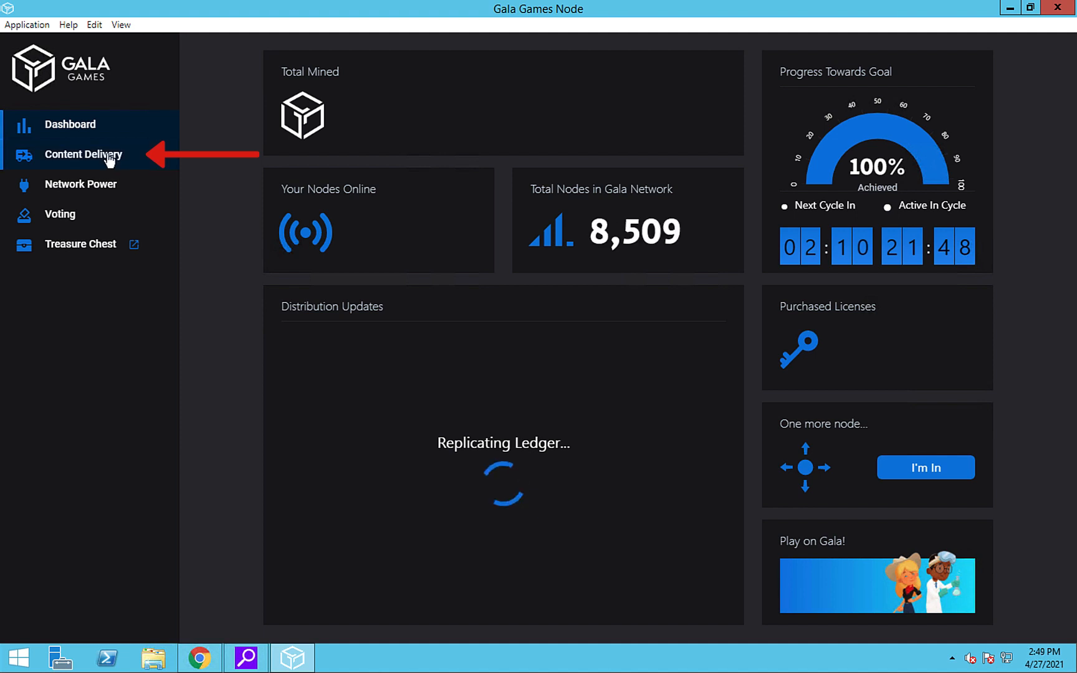
left_click(84, 154)
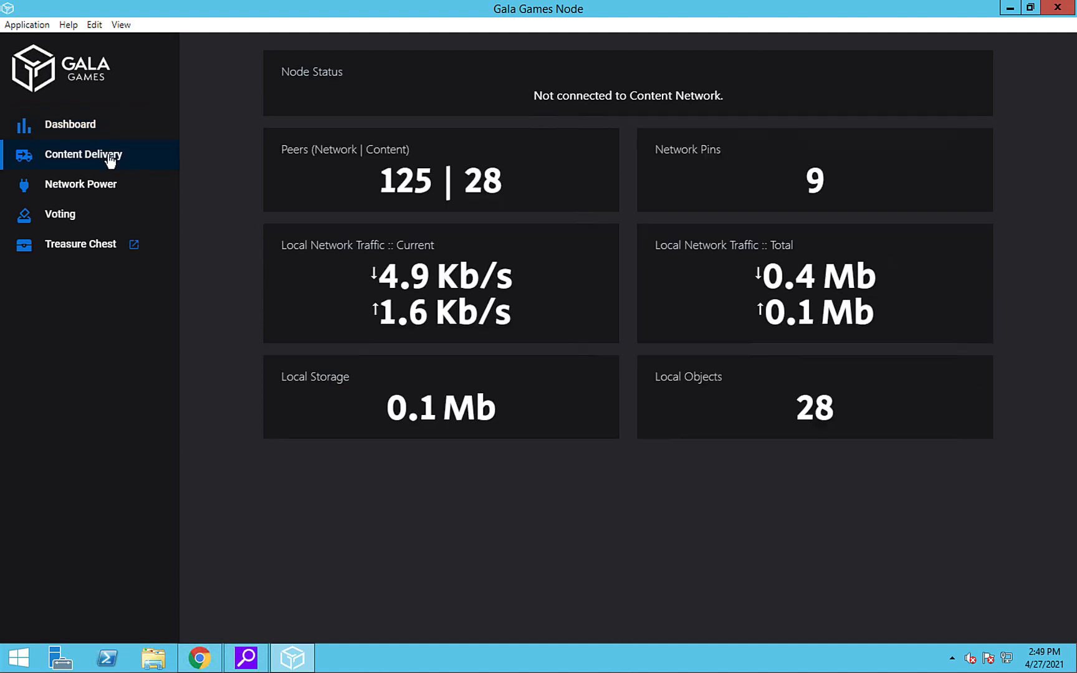
mouse_move(213, 200)
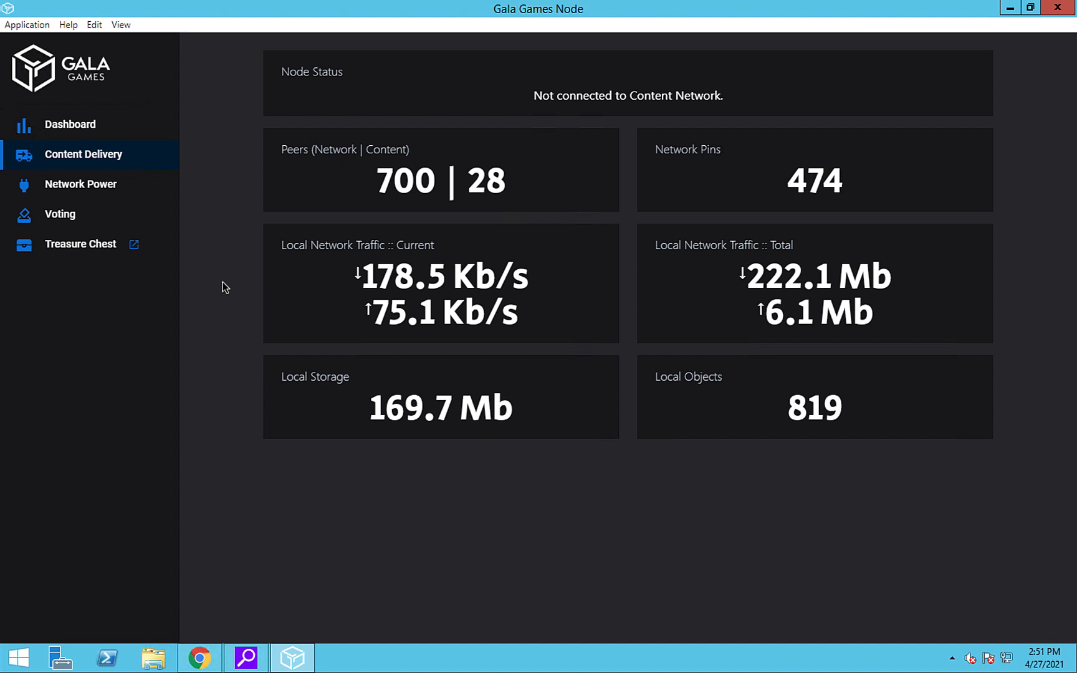
mouse_move(95, 147)
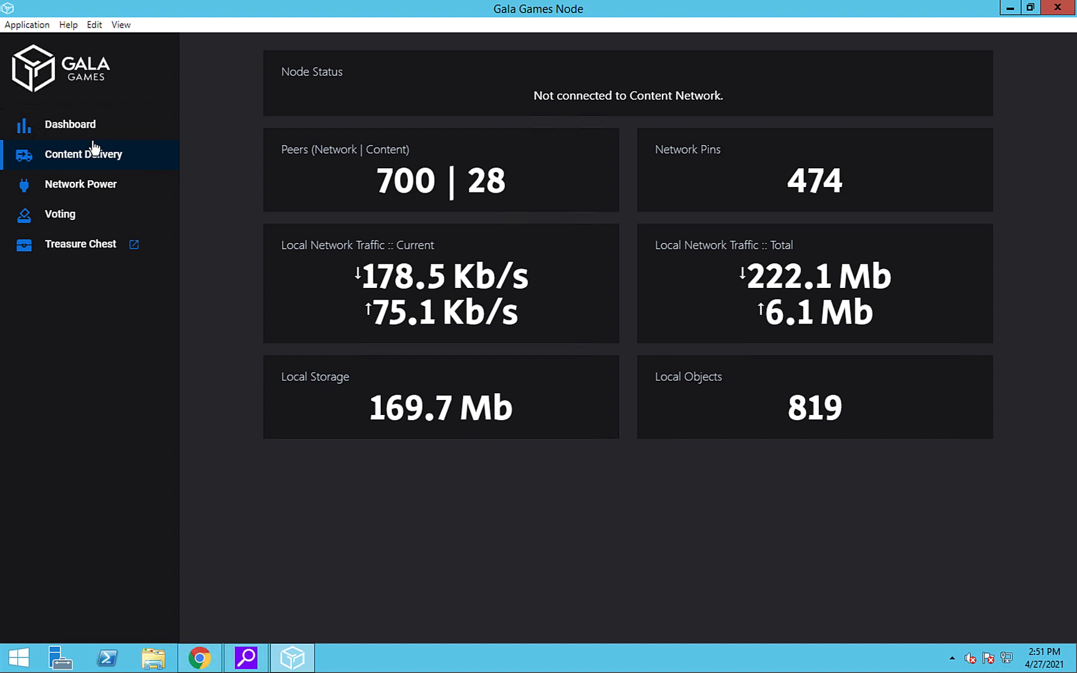
left_click(70, 124)
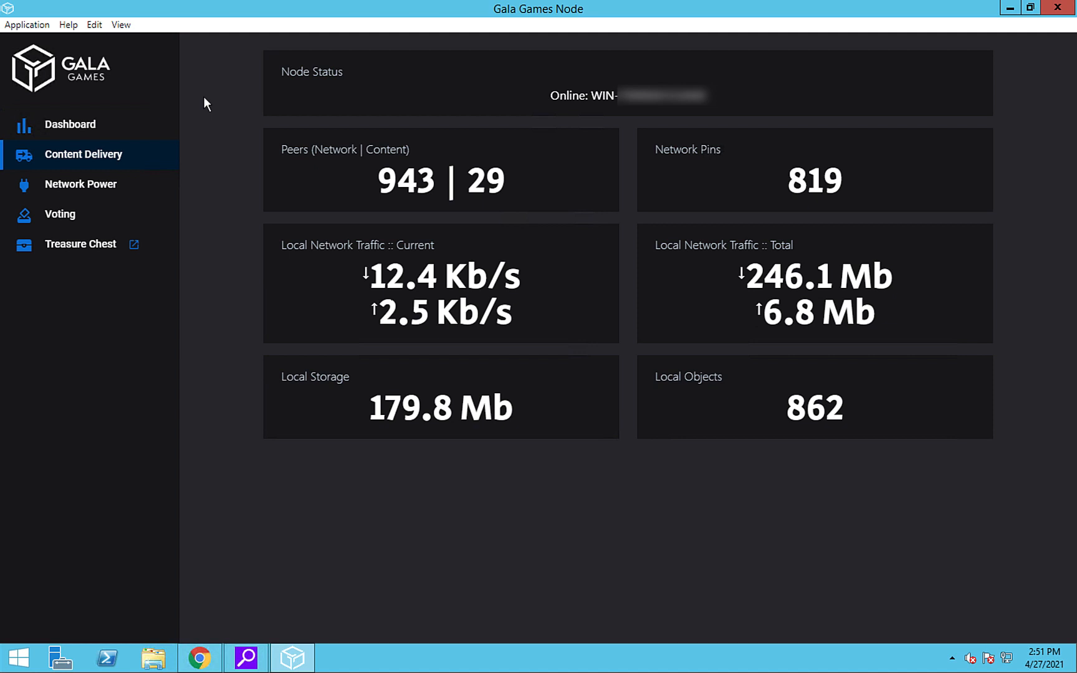
left_click(81, 184)
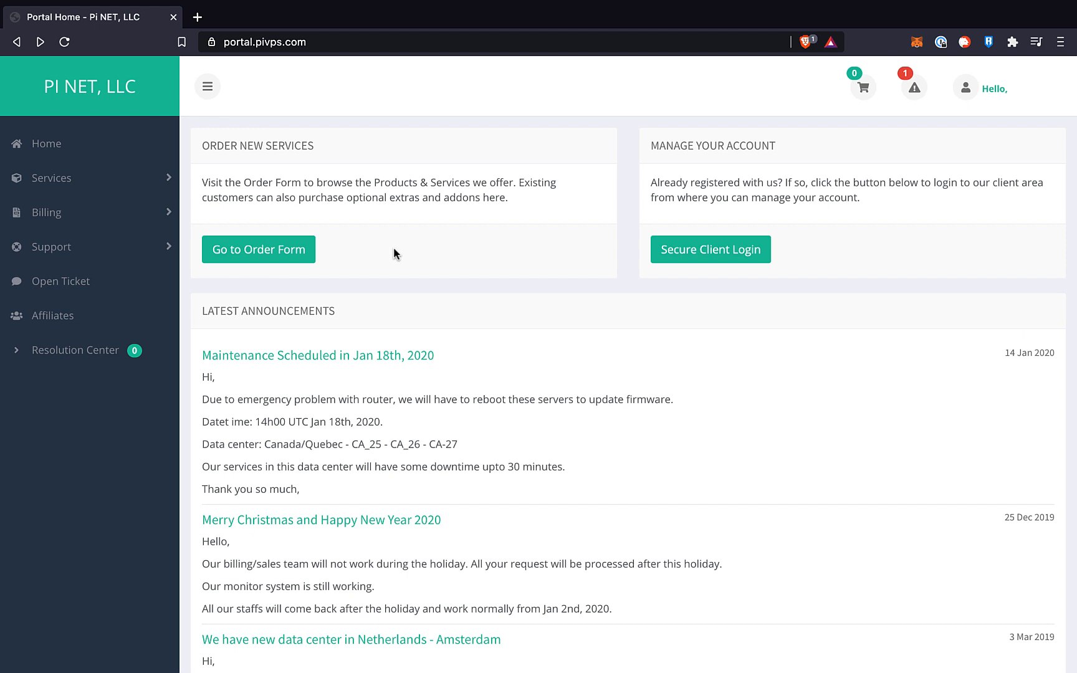
mouse_move(52, 177)
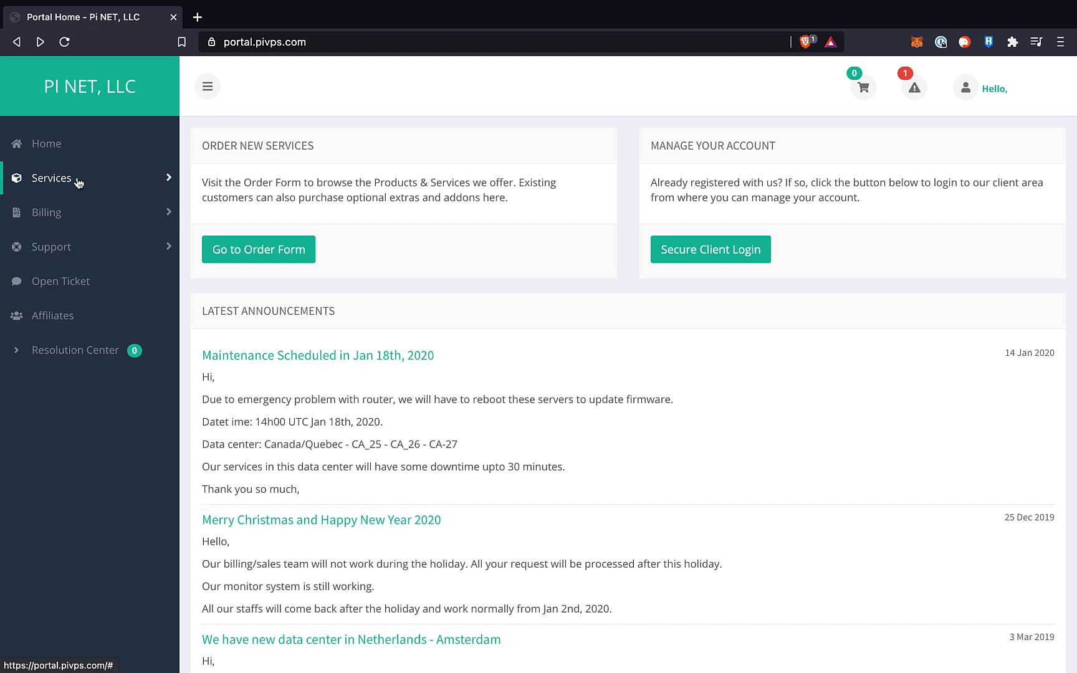
- Go to Services > My Services and open Manage for #1 Windows VPS
left_click(52, 178)
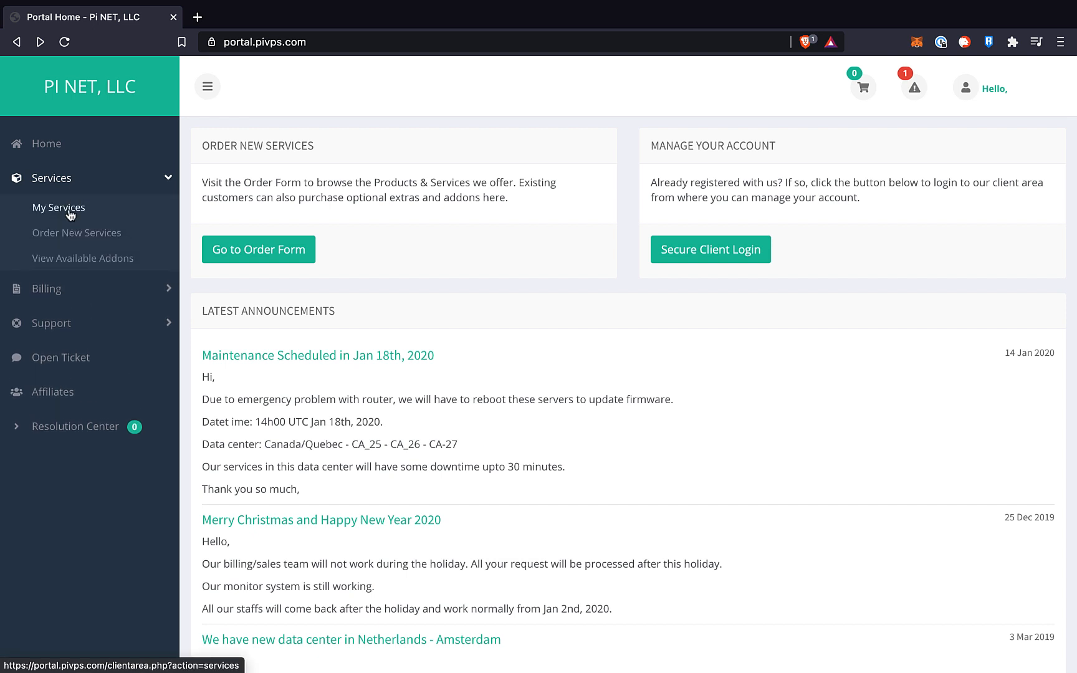
left_click(58, 208)
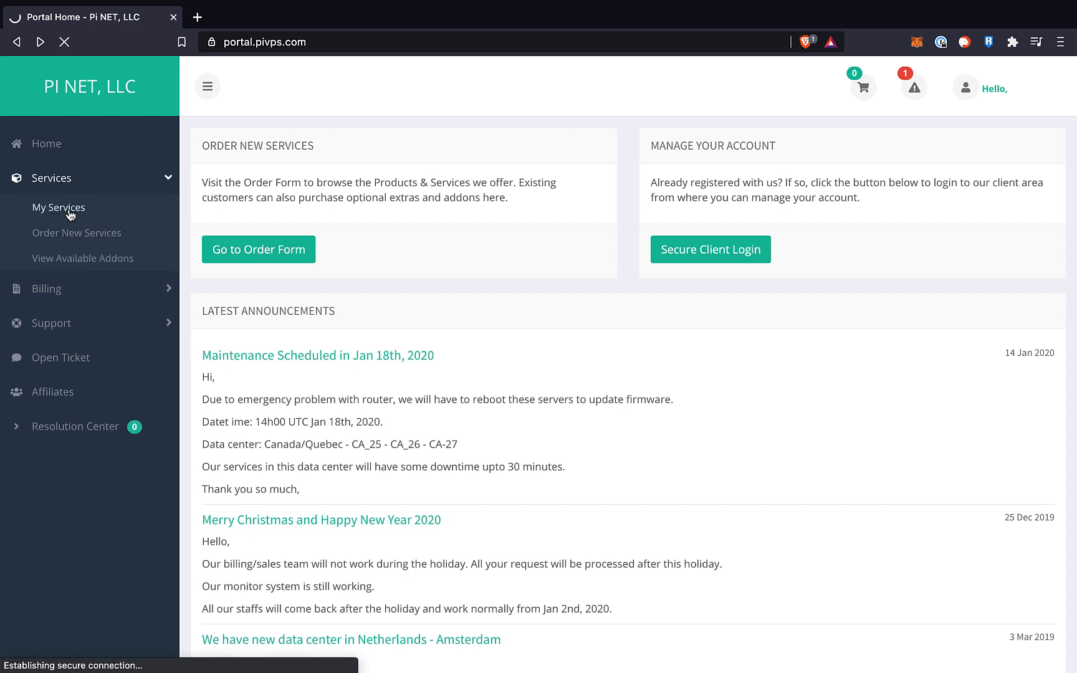
left_click(59, 208)
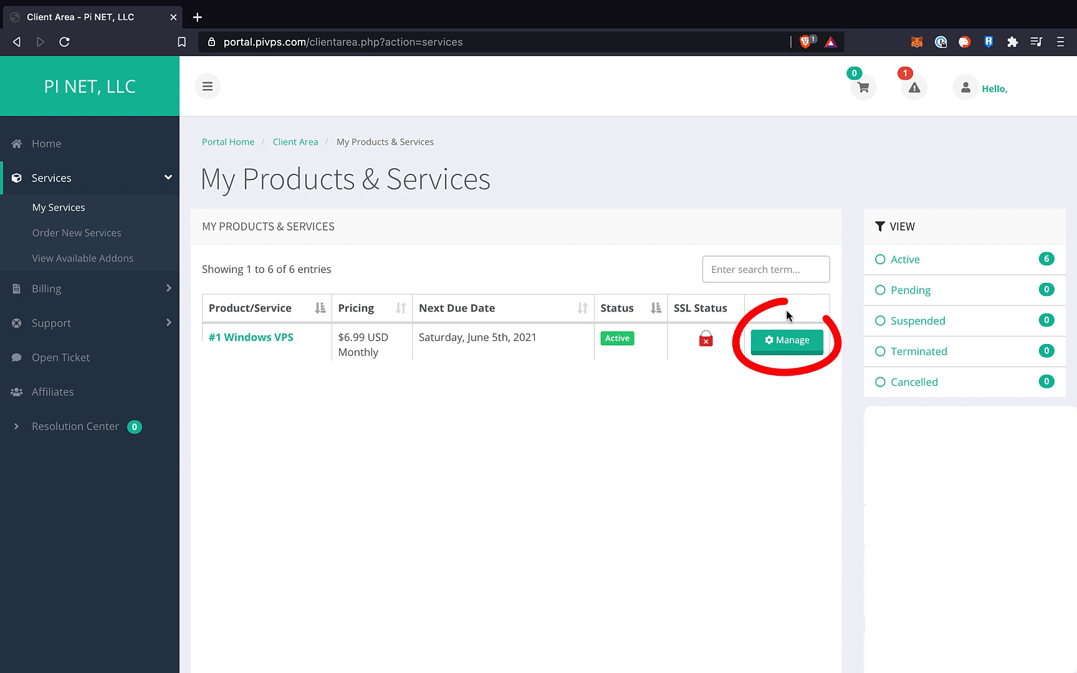
left_click(787, 340)
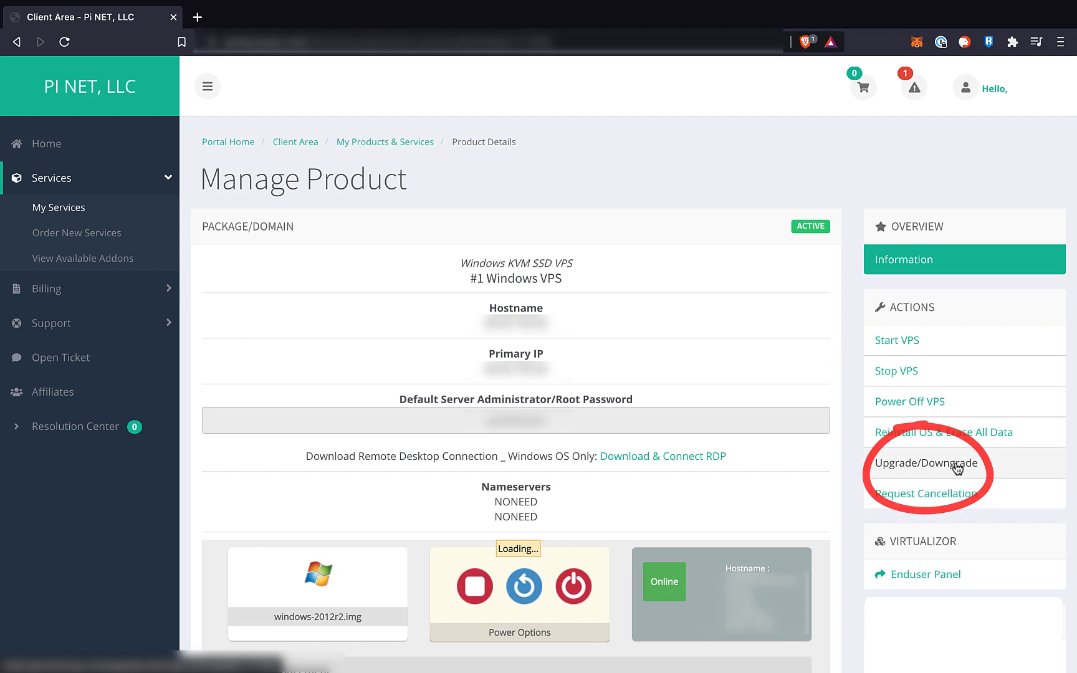
left_click(926, 462)
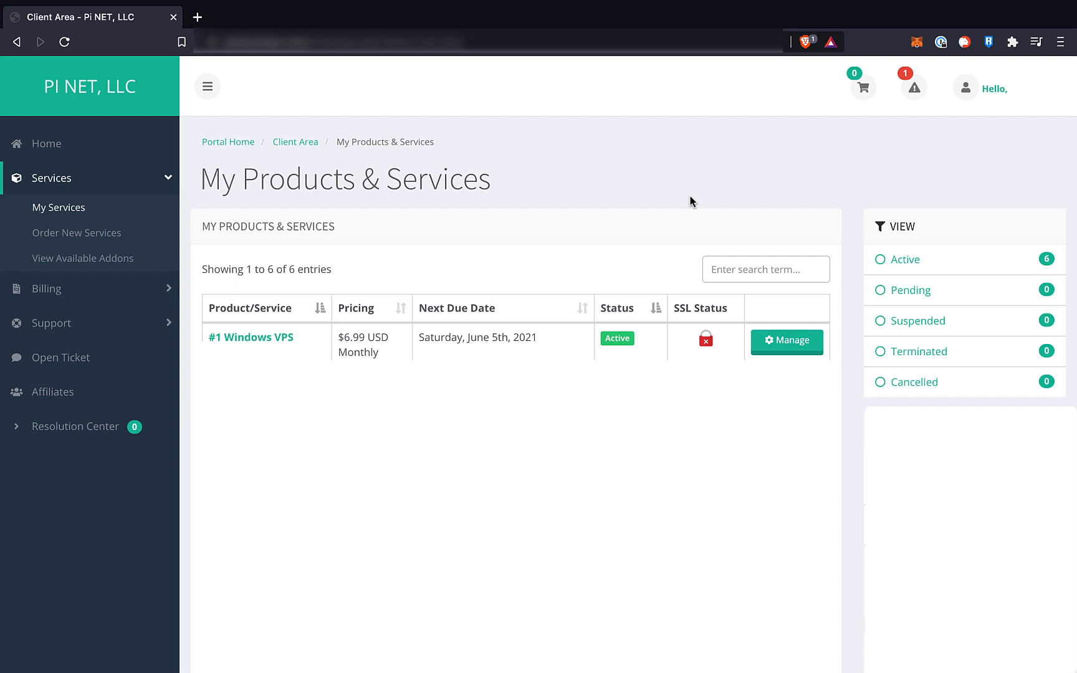
- Power off the Windows VPS from Power Options and acknowledge the alert
left_click(786, 341)
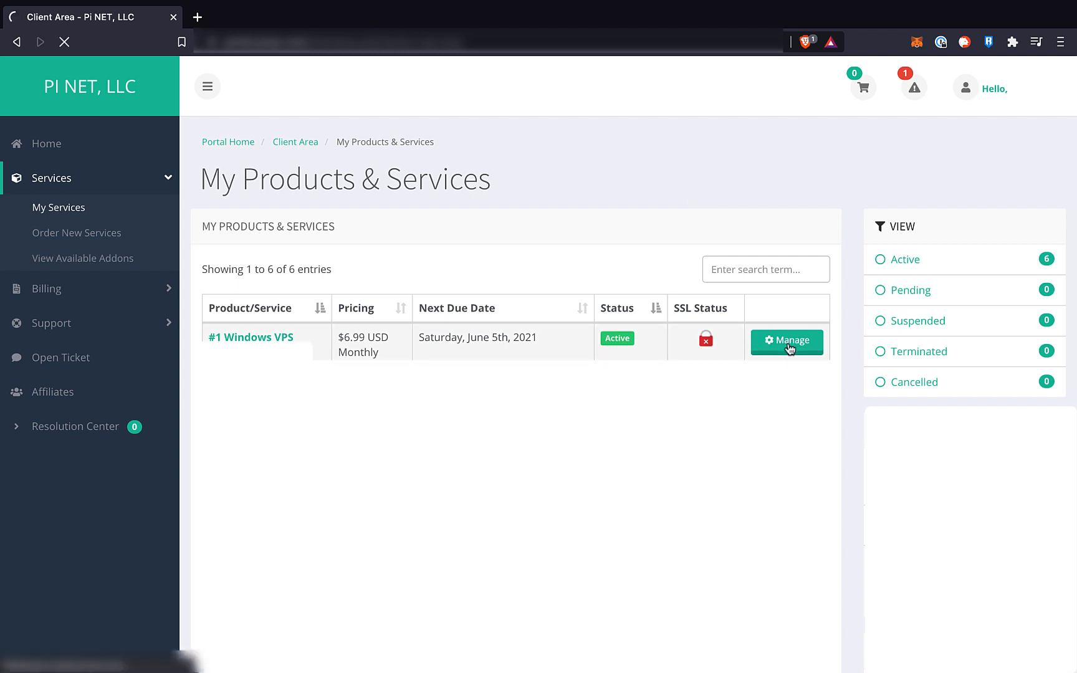
left_click(786, 341)
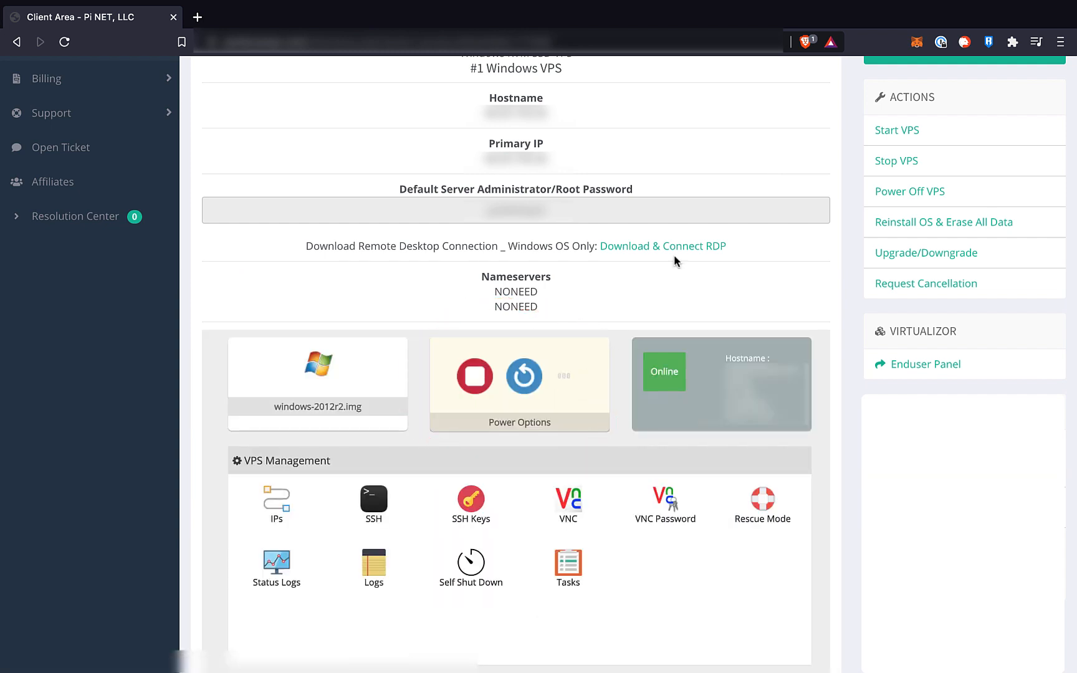
left_click(909, 191)
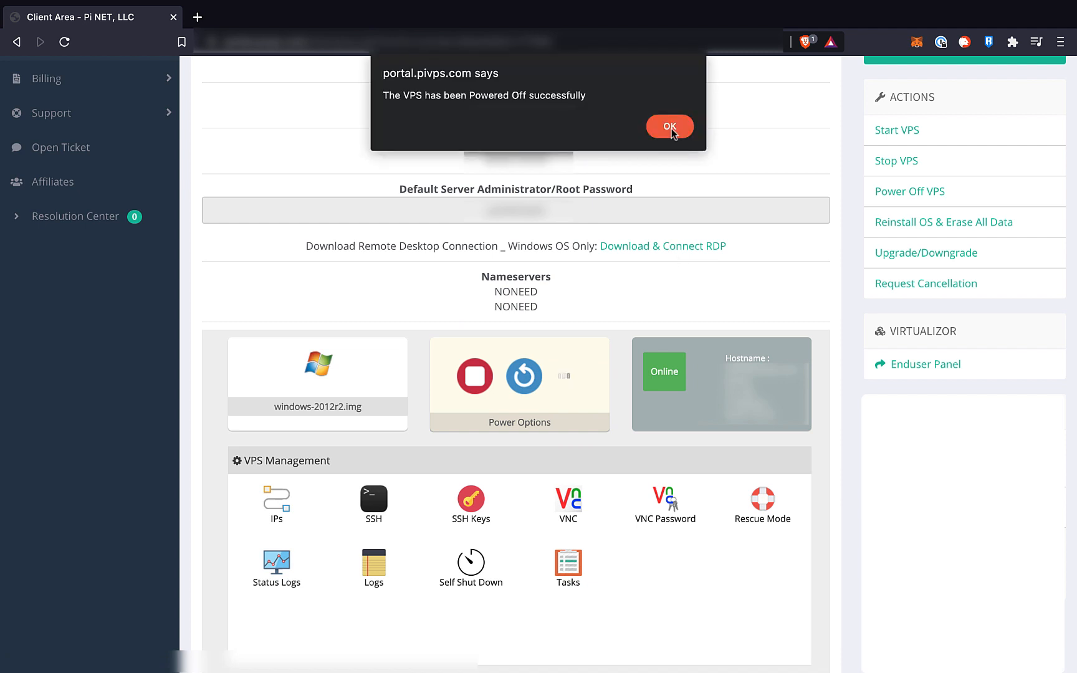
left_click(668, 127)
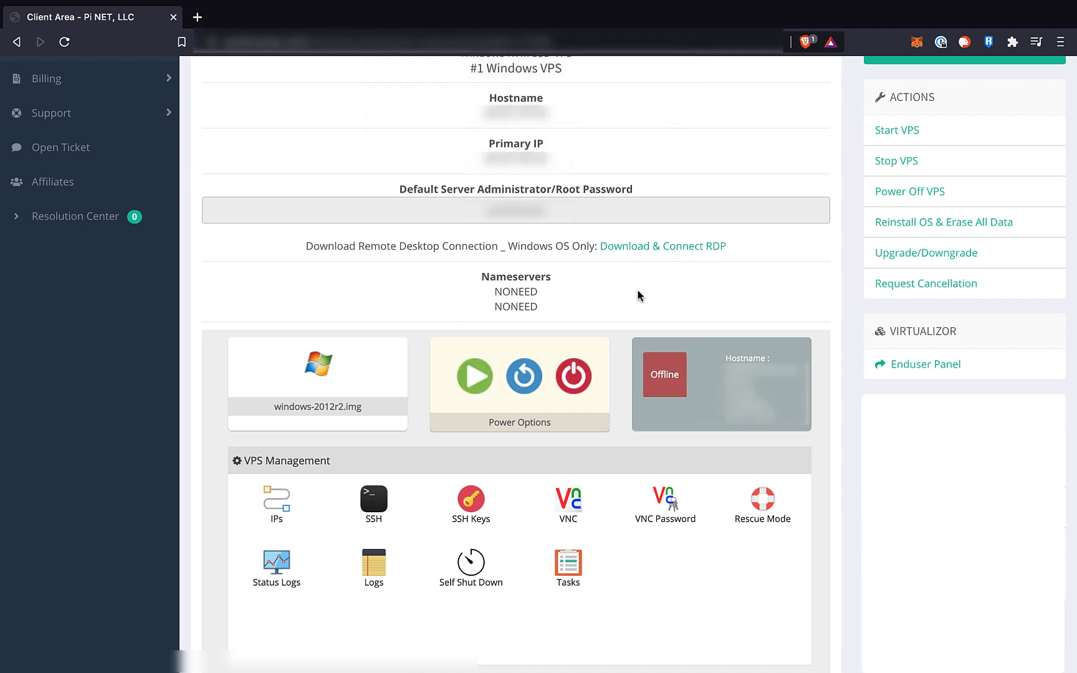
mouse_move(473, 376)
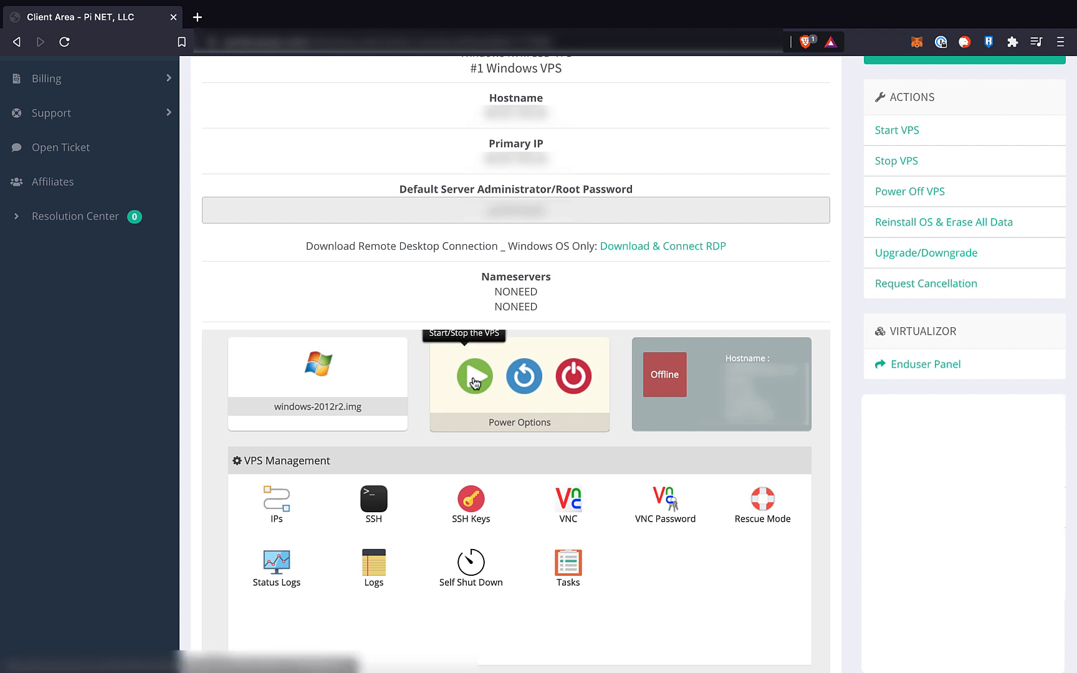
- Start the Windows VPS again and open the MachineGuid value for editing
left_click(472, 376)
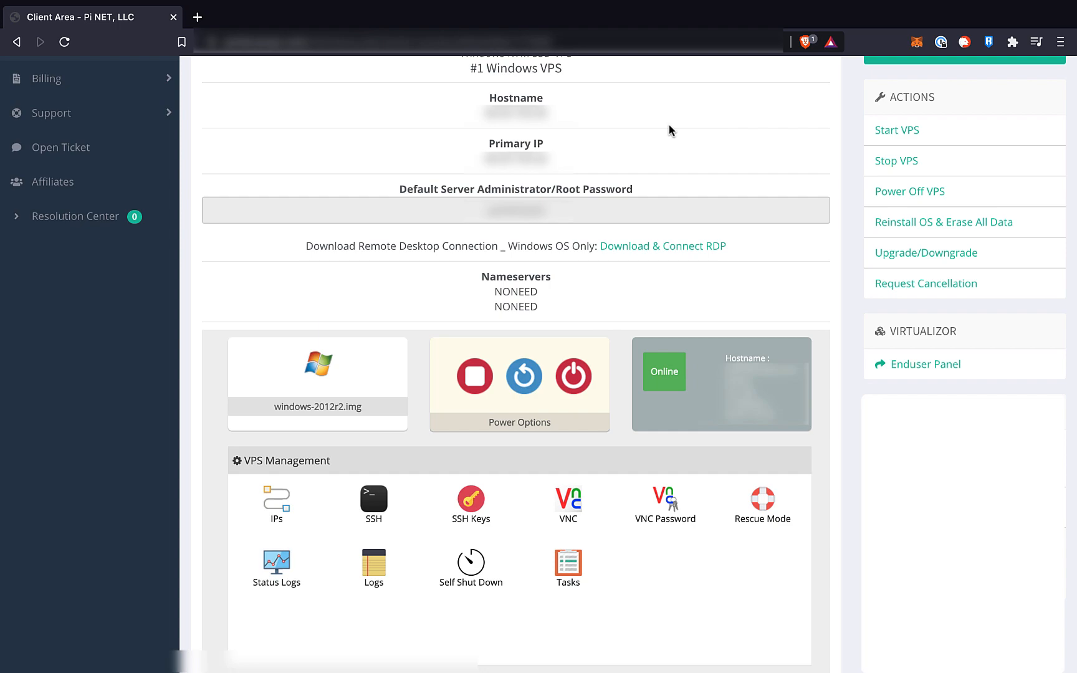
left_click(661, 246)
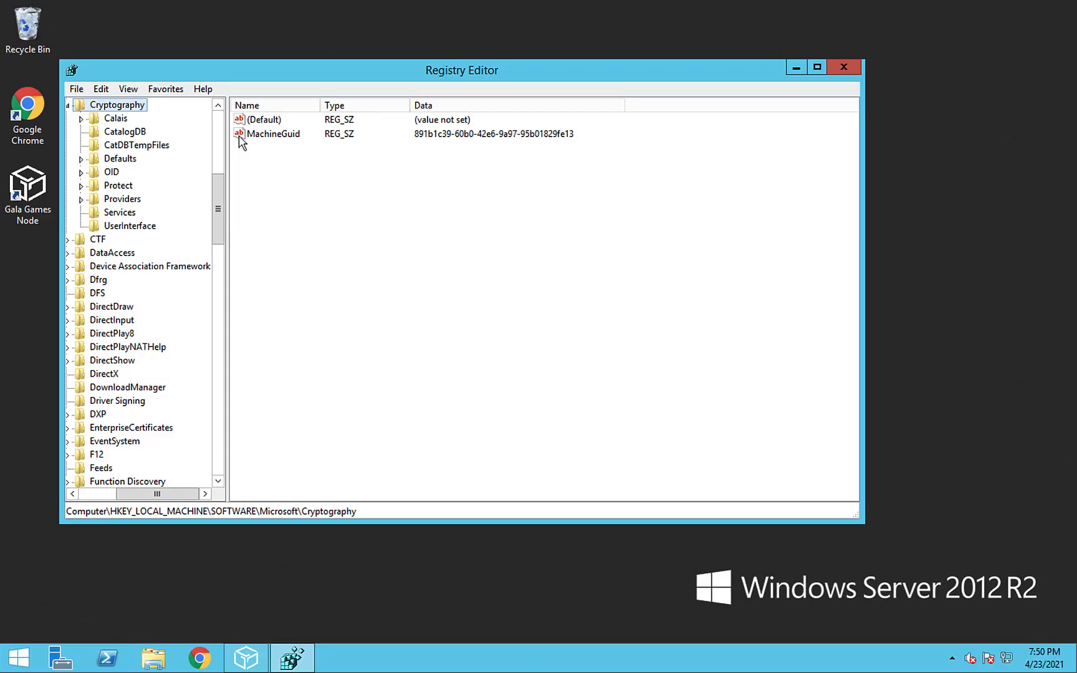
double_click(270, 134)
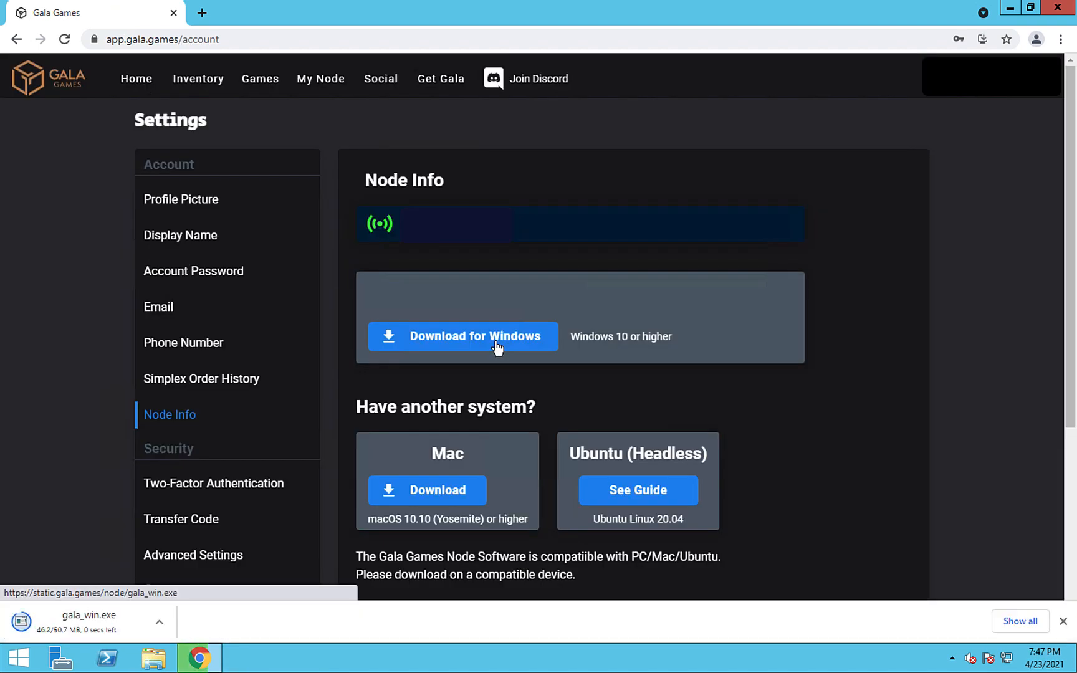
- Show the downloaded Windows node installer in its folder
left_click(159, 622)
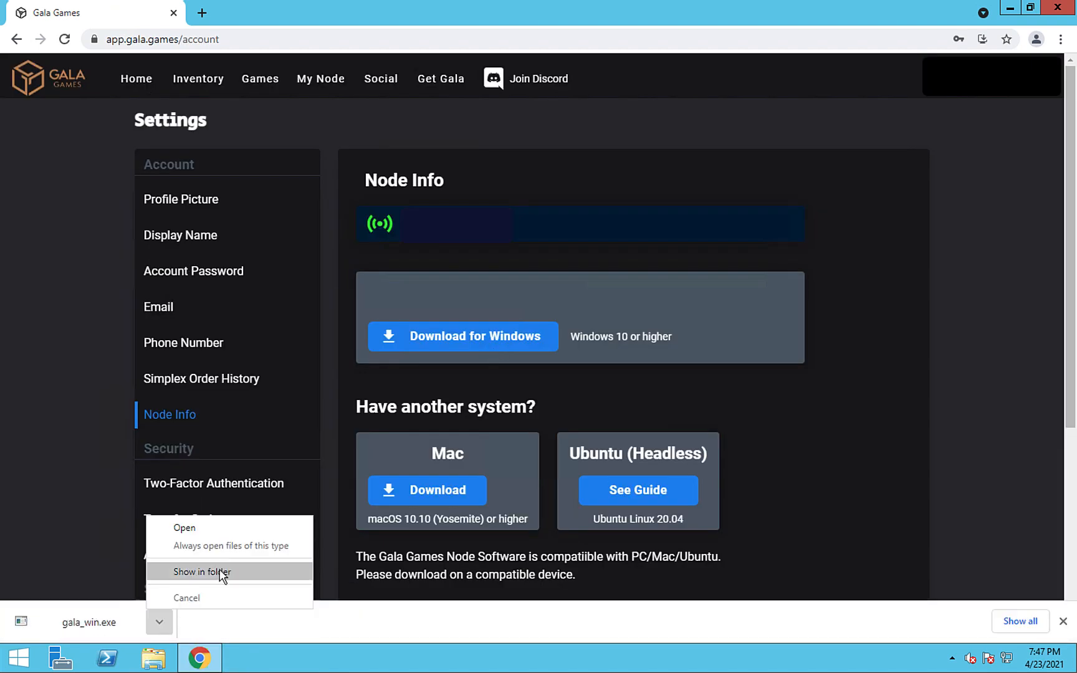
left_click(184, 527)
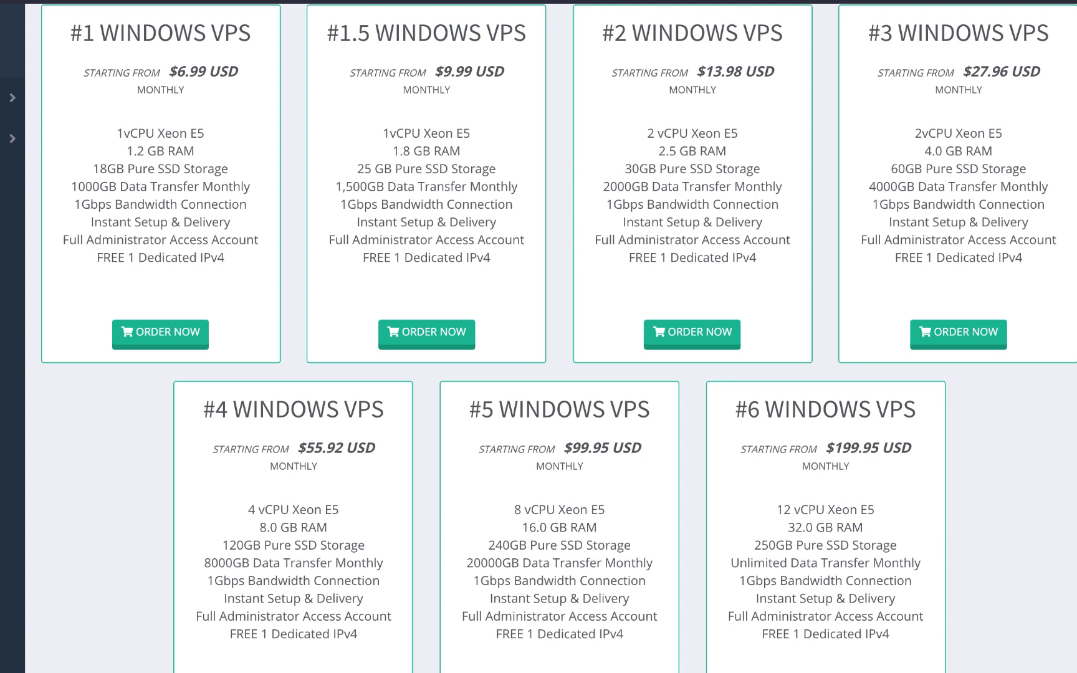
mouse_move(957, 186)
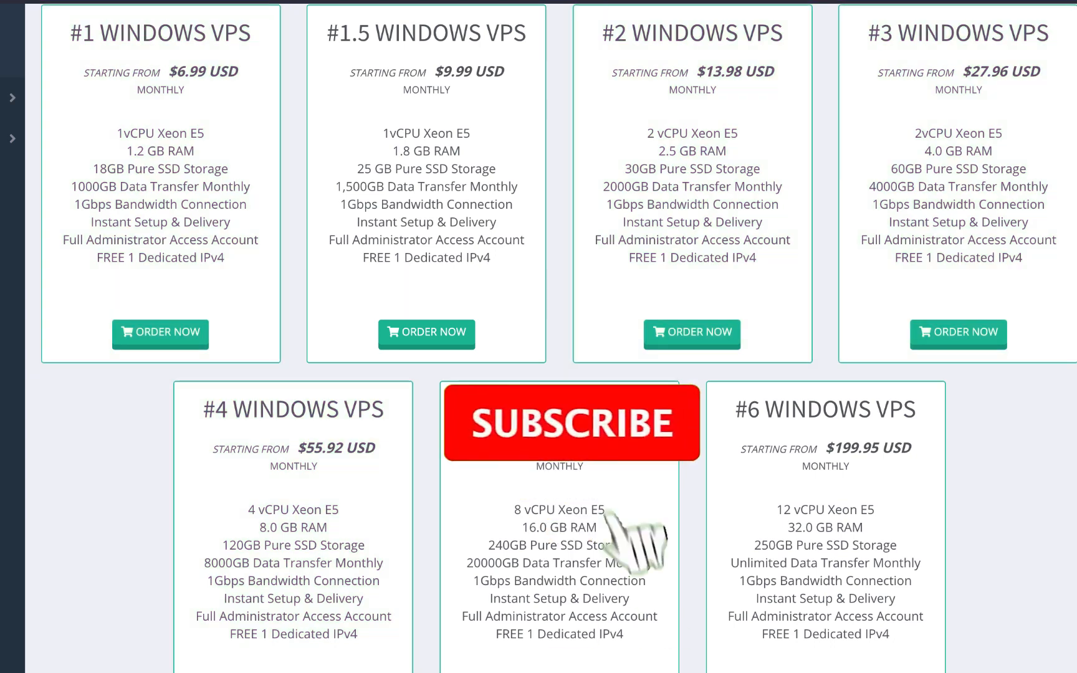
- Display the Windows VPS plan cards #1 through #6 under Order New Services
left_click(571, 422)
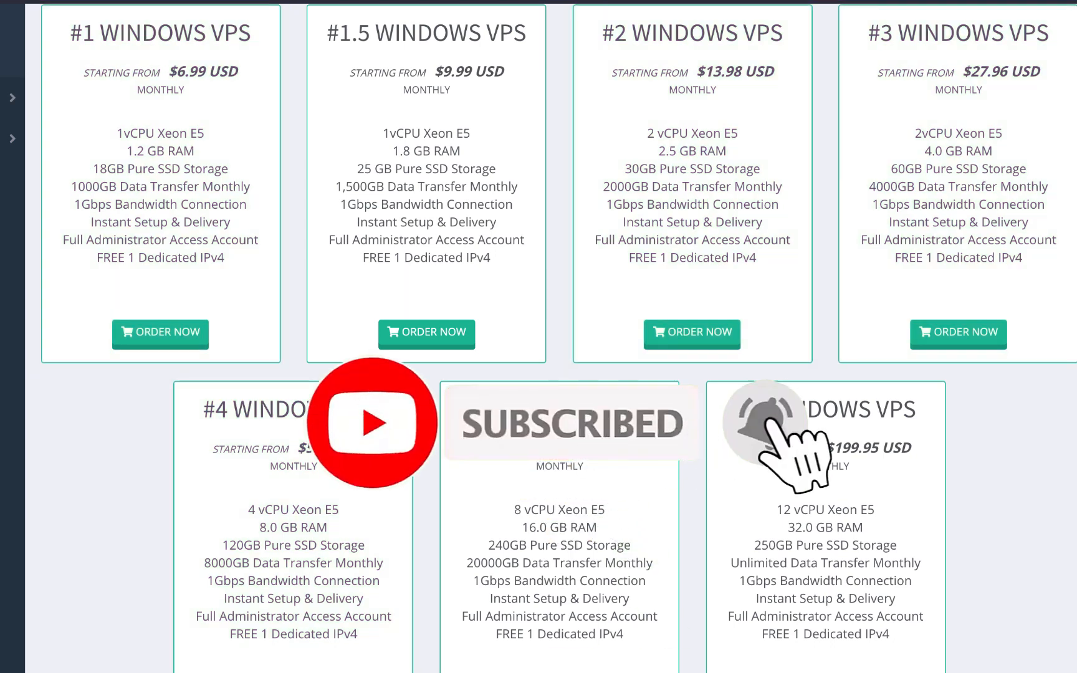